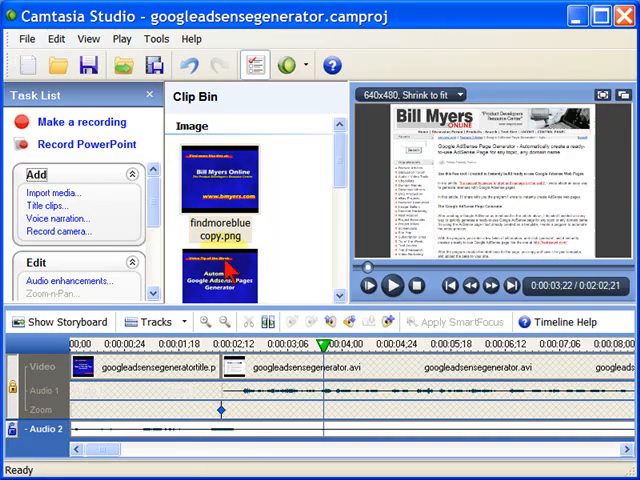
# Start the Production Wizard for Flash (SWF) output with the ExpressShow template.
pyautogui.click(27, 38)
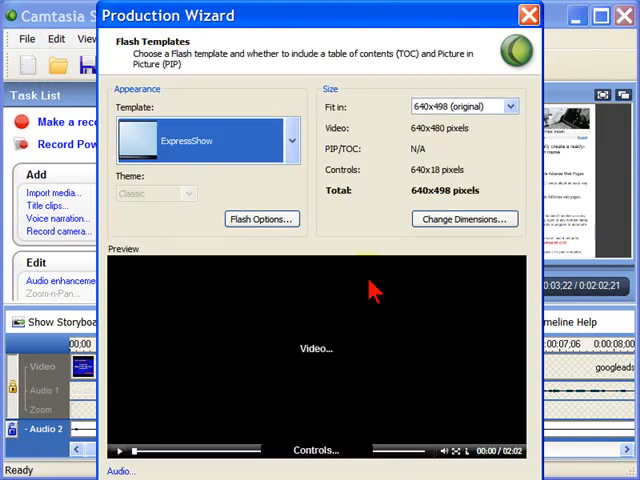
# Select the ExpressShow template and open Flash Options.
pyautogui.click(205, 140)
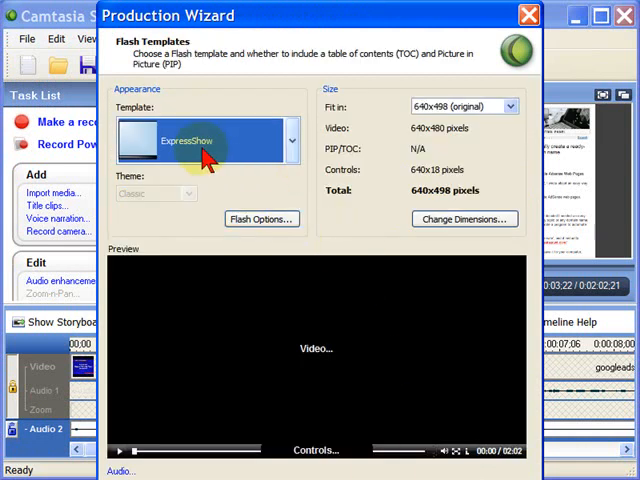
pyautogui.click(261, 219)
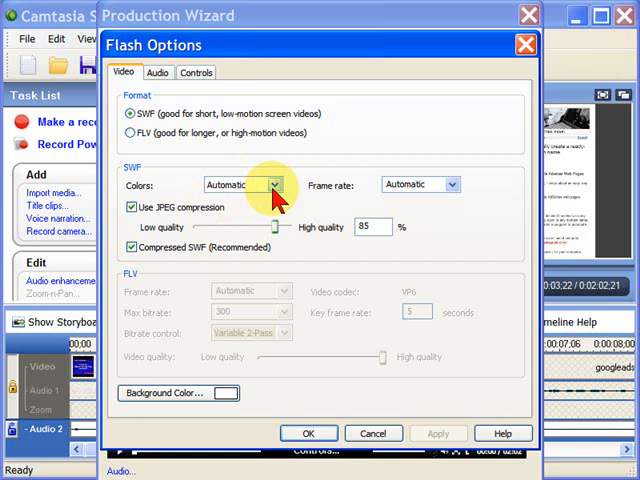
# Set the SWF frame rate to 5 with JPEG compression, then view audio settings.
pyautogui.click(452, 184)
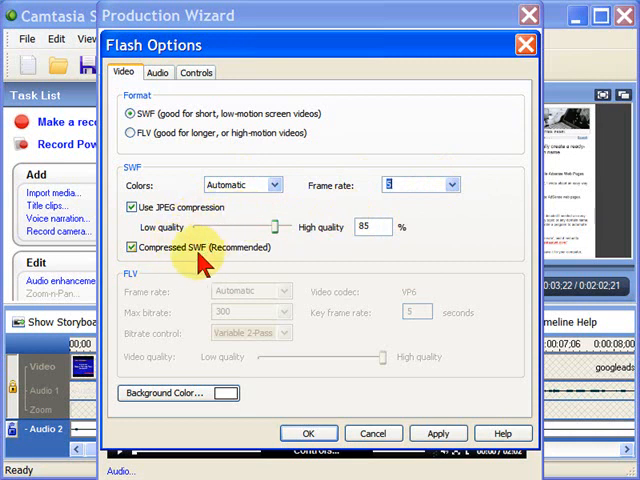
pyautogui.click(156, 72)
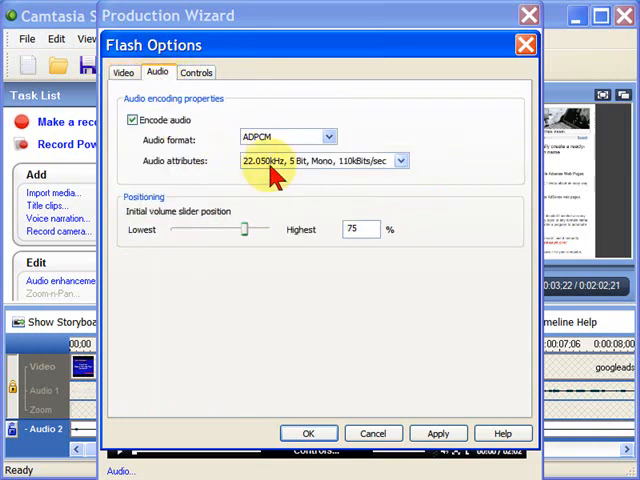
pyautogui.moveTo(268, 178)
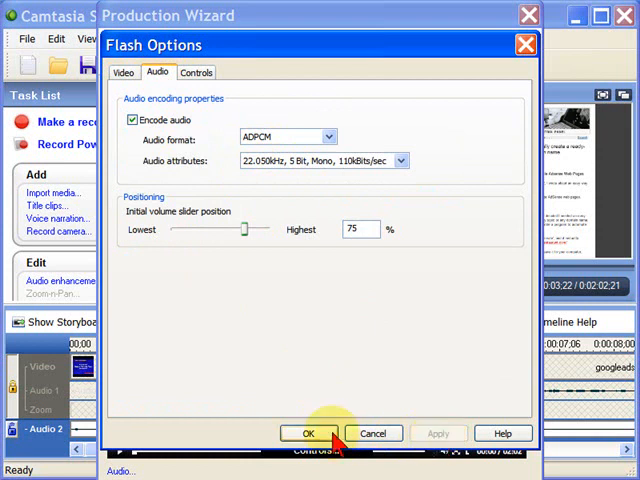
# Accept ADPCM 22.050kHz 5-bit mono audio and close Flash Options.
pyautogui.click(308, 433)
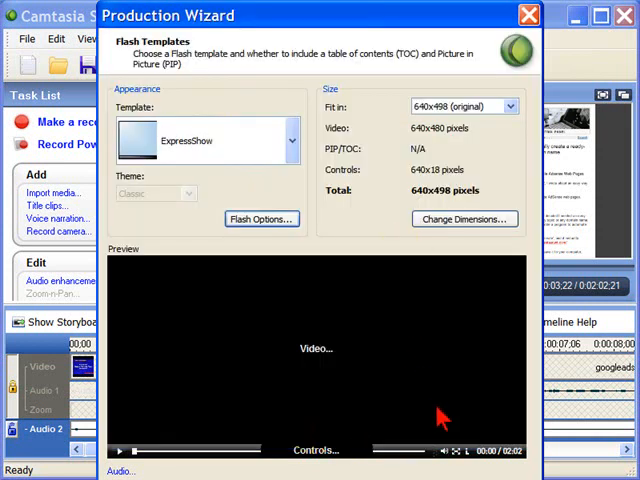